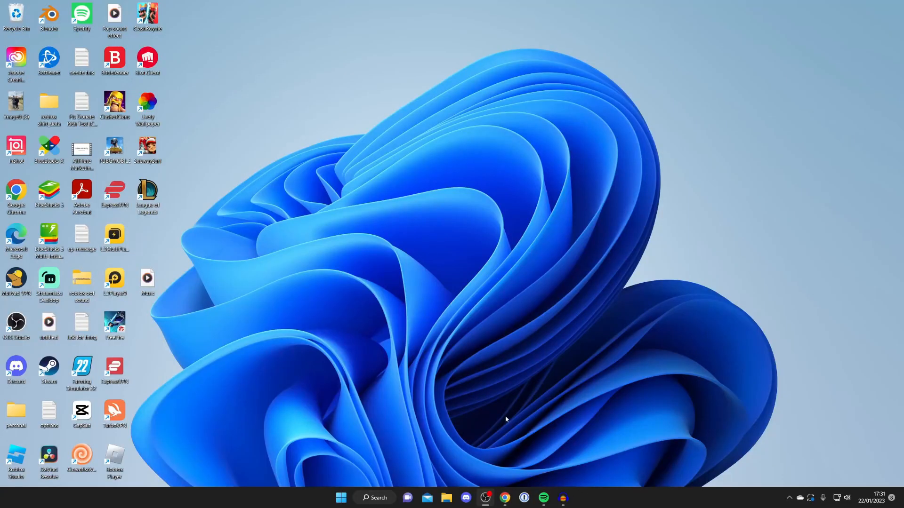
pyautogui.moveTo(510, 481)
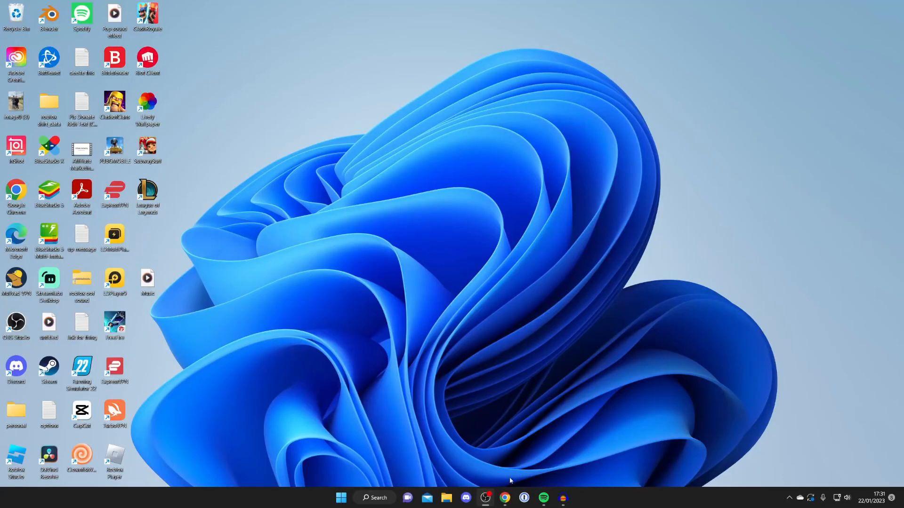
# Launch Google Chrome from the taskbar, landing on the Google homepage.
pyautogui.click(503, 503)
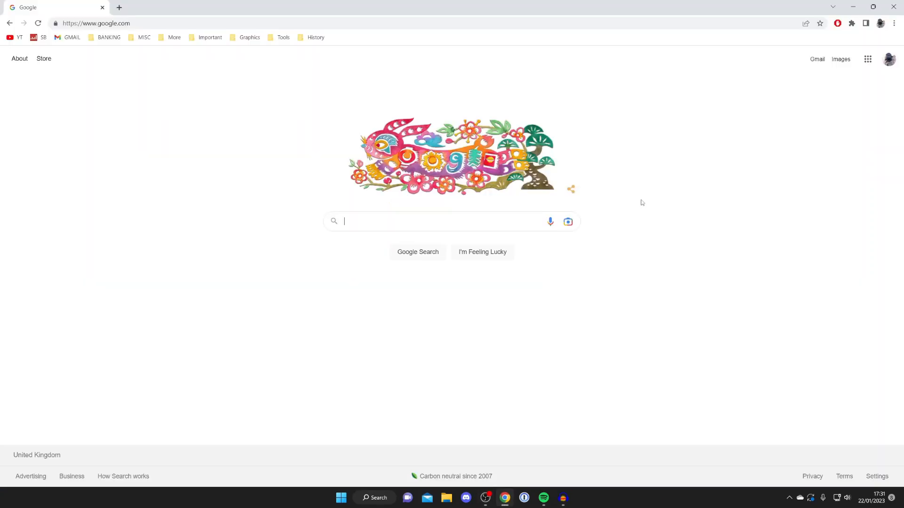
pyautogui.moveTo(609, 199)
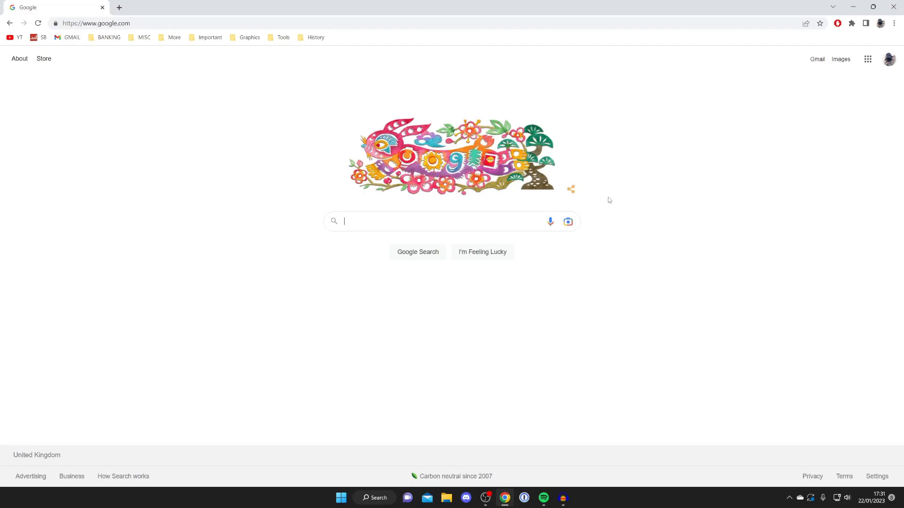
# Search Google for "skindex" so The Skindex site appears in the results.
pyautogui.click(432, 221)
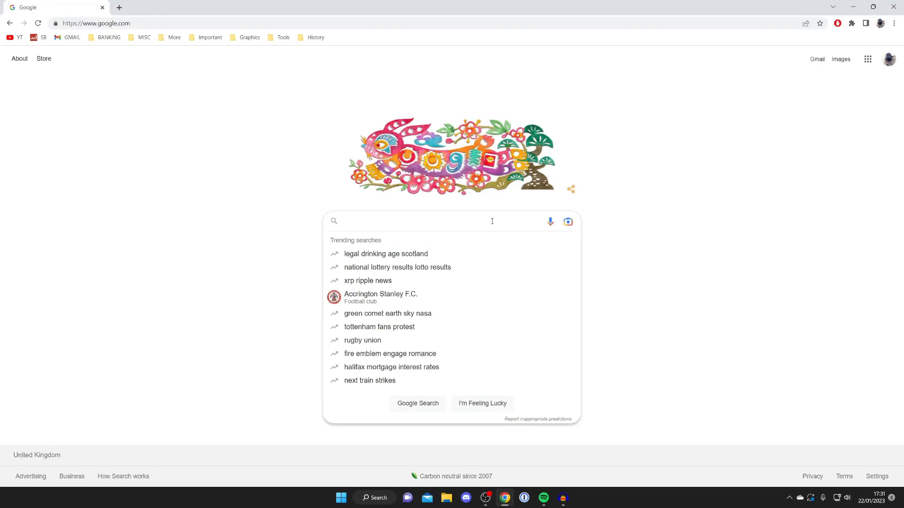
pyautogui.write('s')
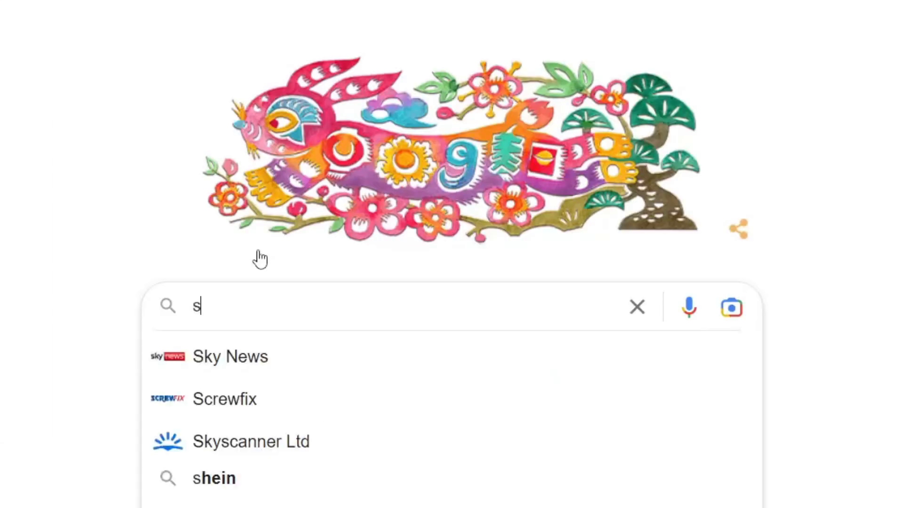
pyautogui.write('skindex')
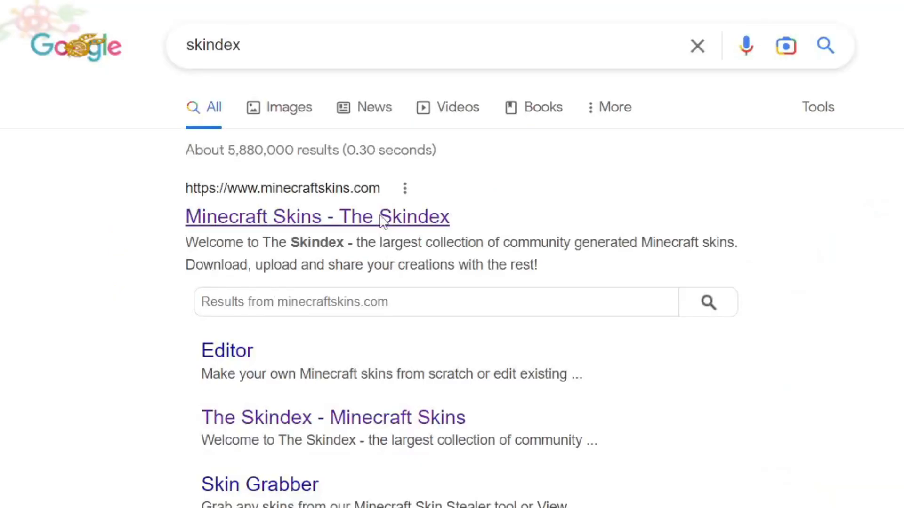
# Go to The Skindex from the results and search its skins for "gamer".
pyautogui.click(317, 216)
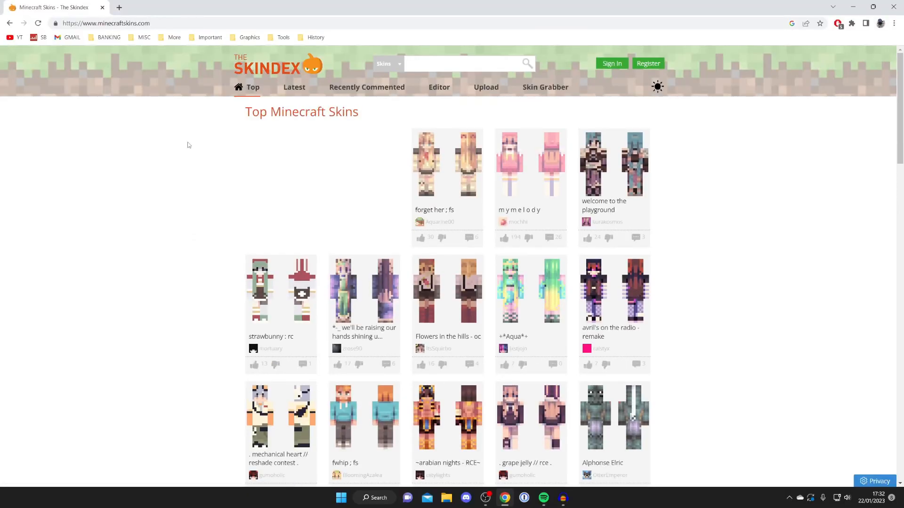
pyautogui.scroll(-3)
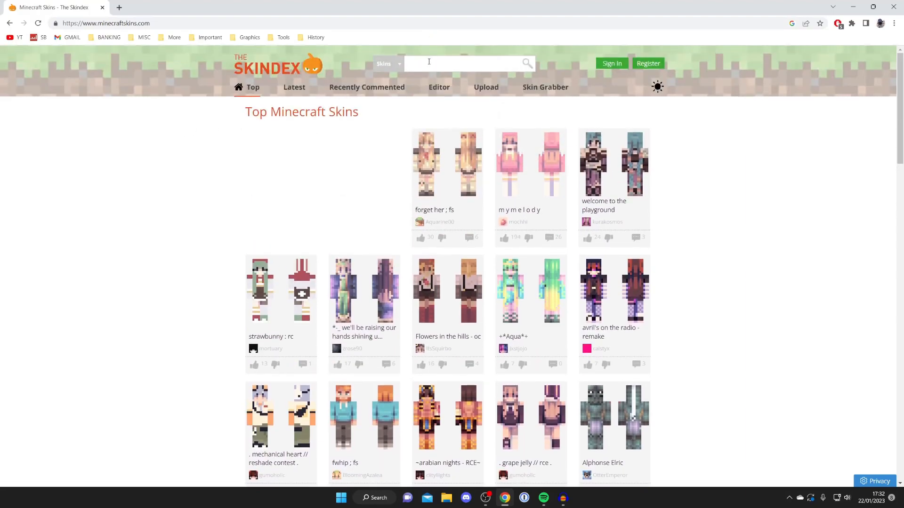
pyautogui.write('gamer')
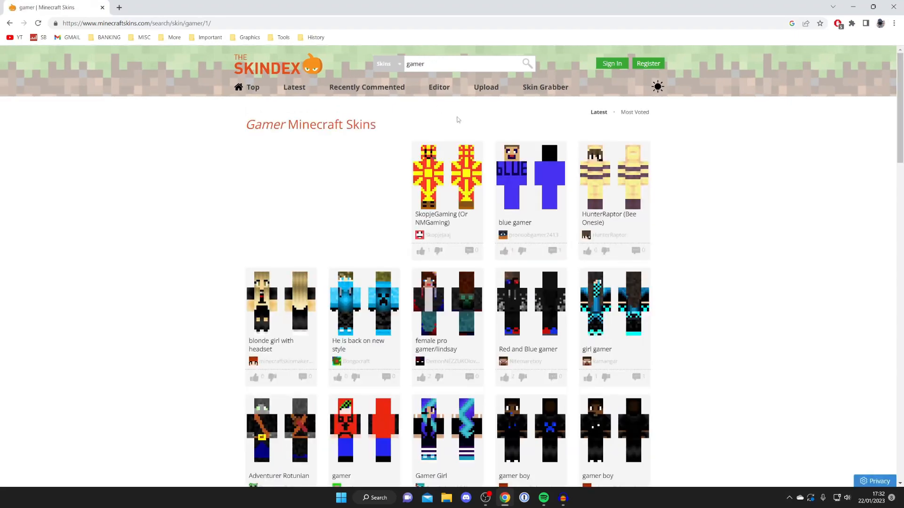
pyautogui.scroll(-3)
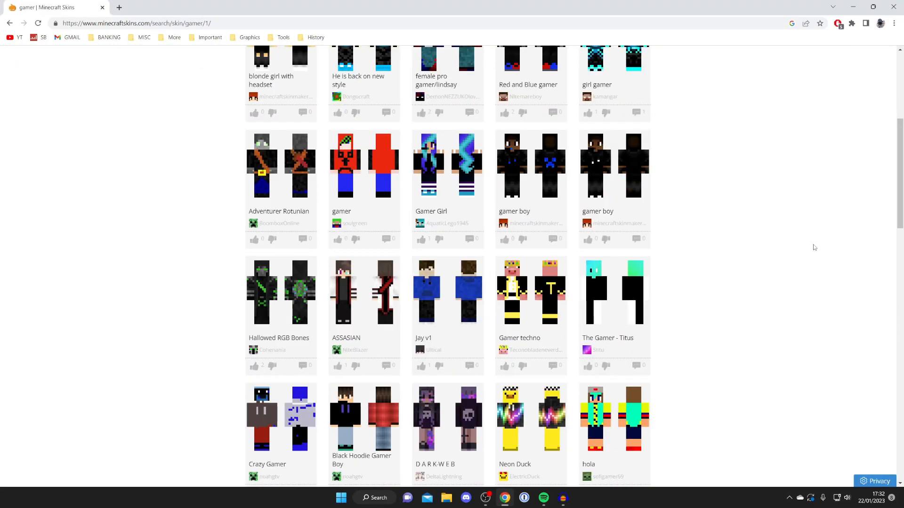
pyautogui.moveTo(453, 297)
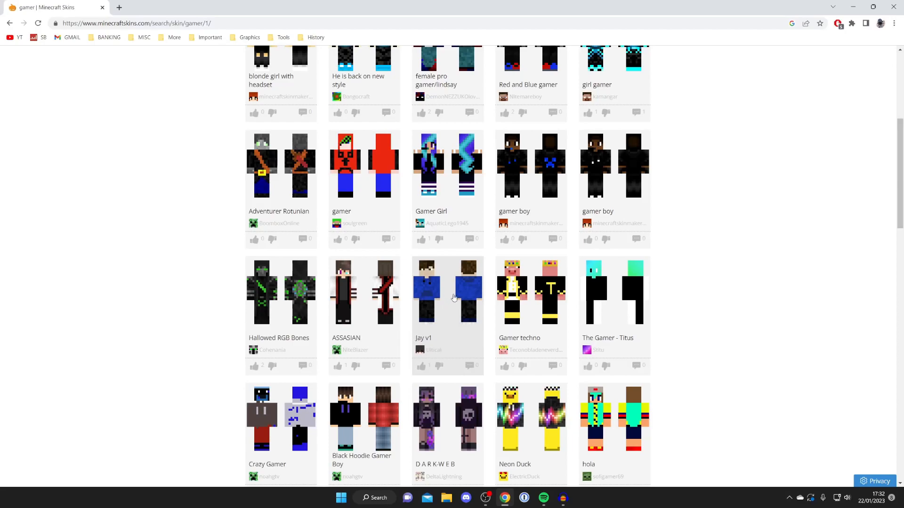
# View the Jay v1 skin in the Skindex skin editor, then return to its skin page.
pyautogui.click(447, 291)
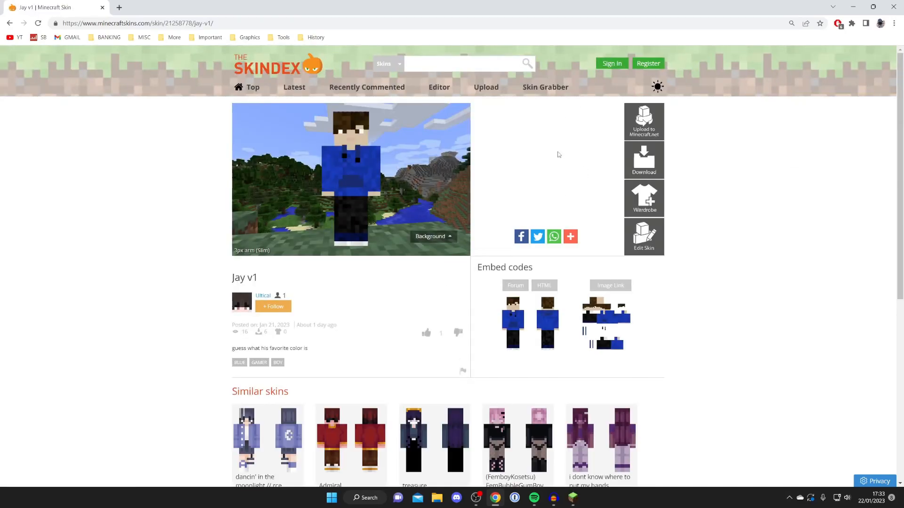
pyautogui.moveTo(644, 236)
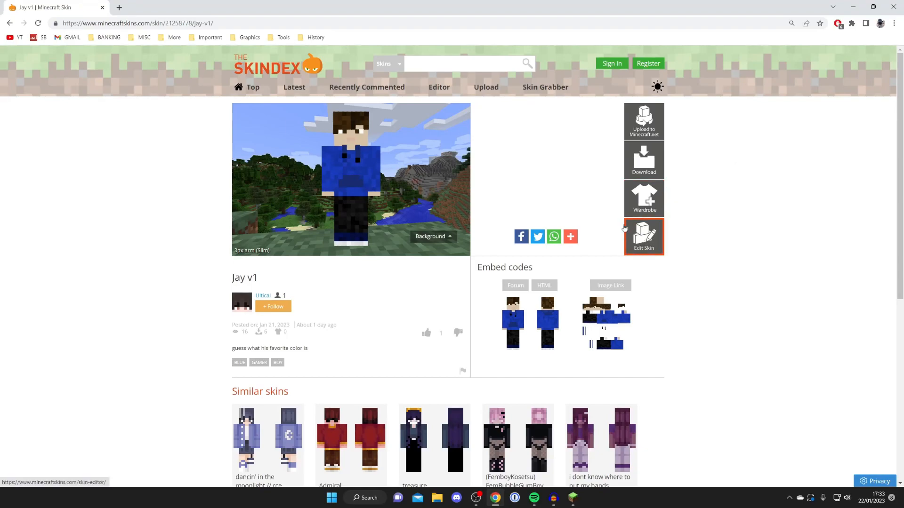
pyautogui.click(643, 237)
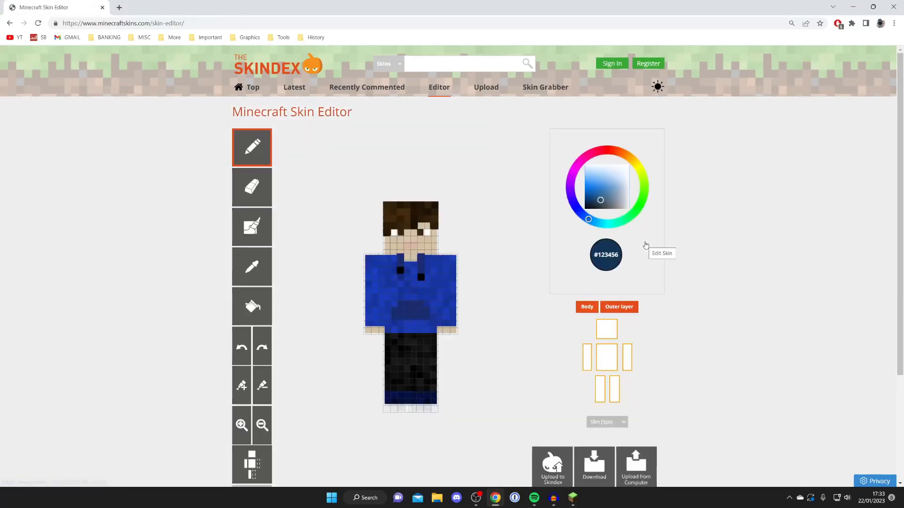
pyautogui.scroll(-3)
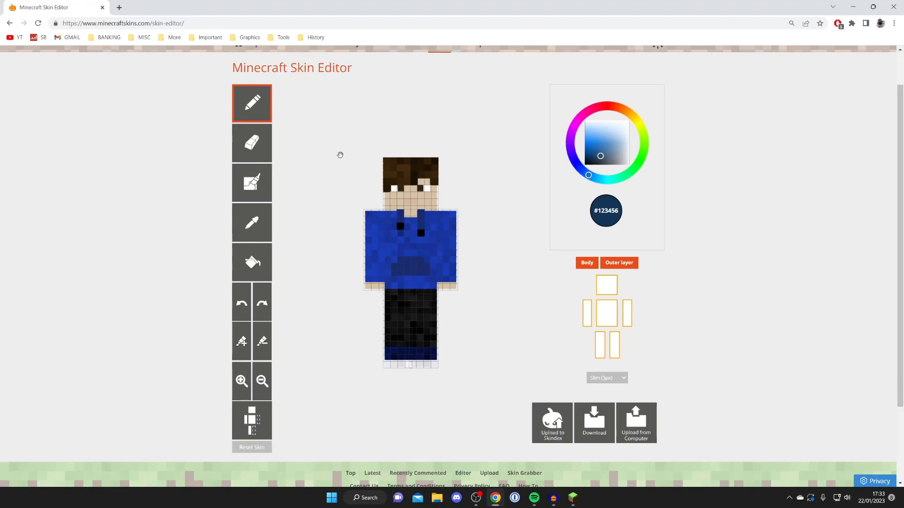
pyautogui.click(571, 129)
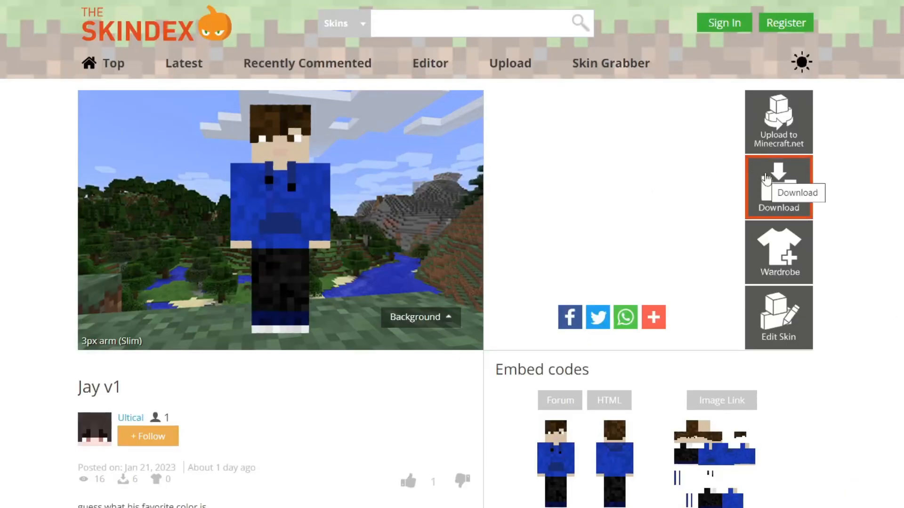
# Download the Jay v1 skin as a PNG file from its Skindex page.
pyautogui.click(778, 179)
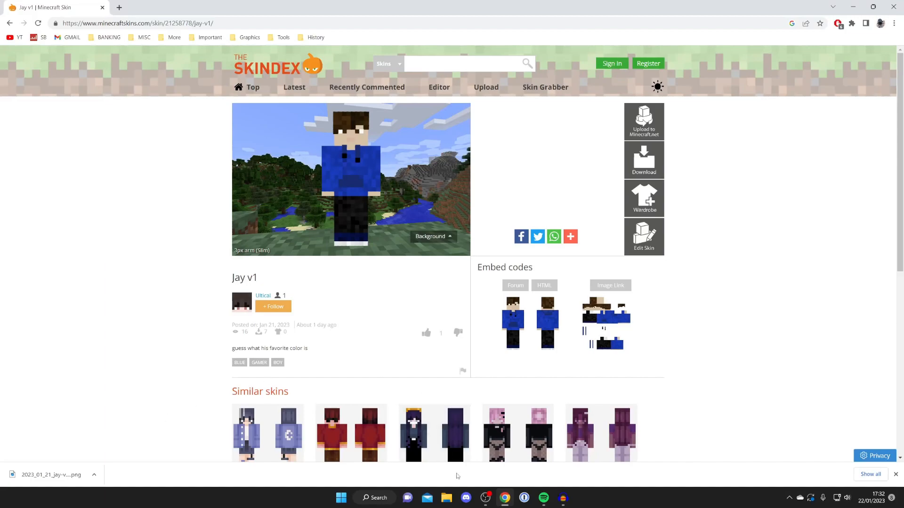
pyautogui.moveTo(444, 497)
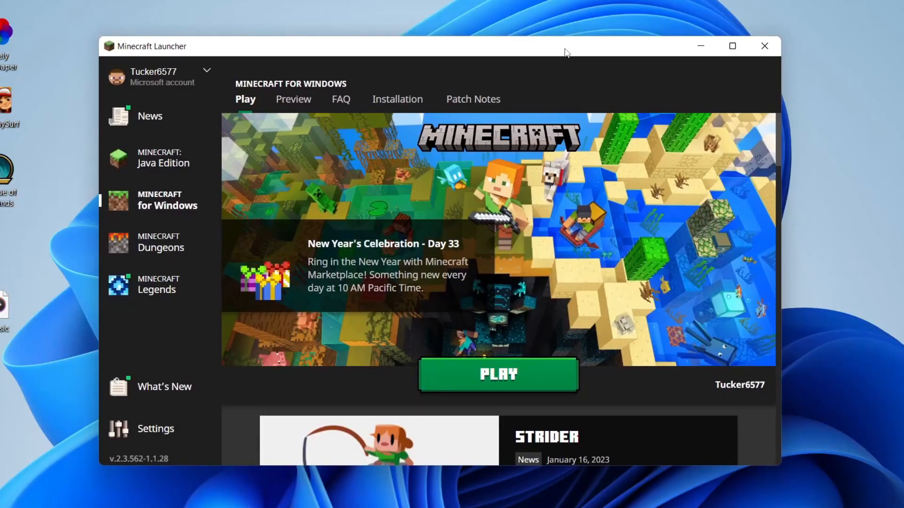
pyautogui.moveTo(168, 157)
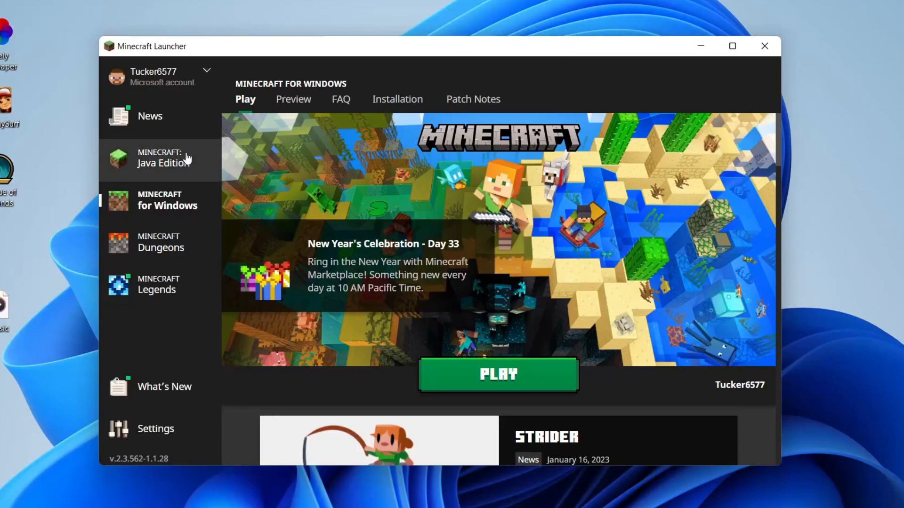
# Show the Java Edition Skins section with the current skin and library.
pyautogui.click(165, 158)
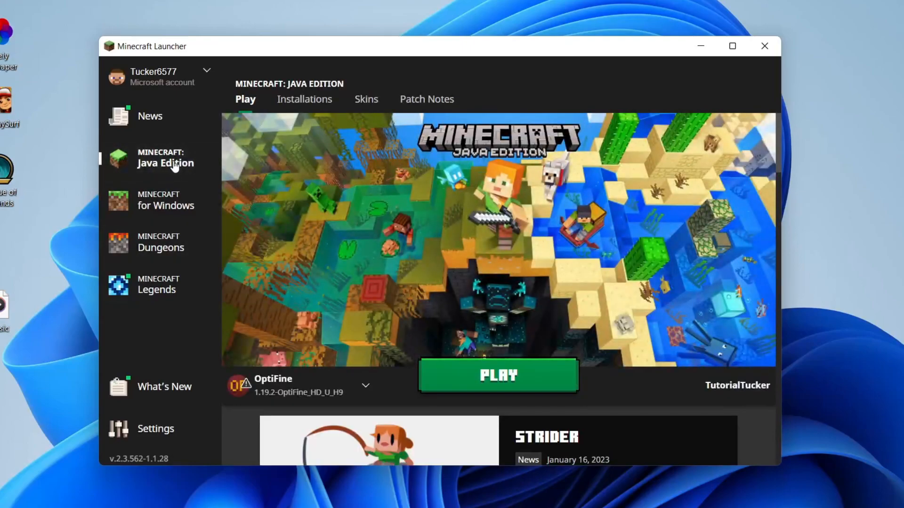
pyautogui.moveTo(366, 112)
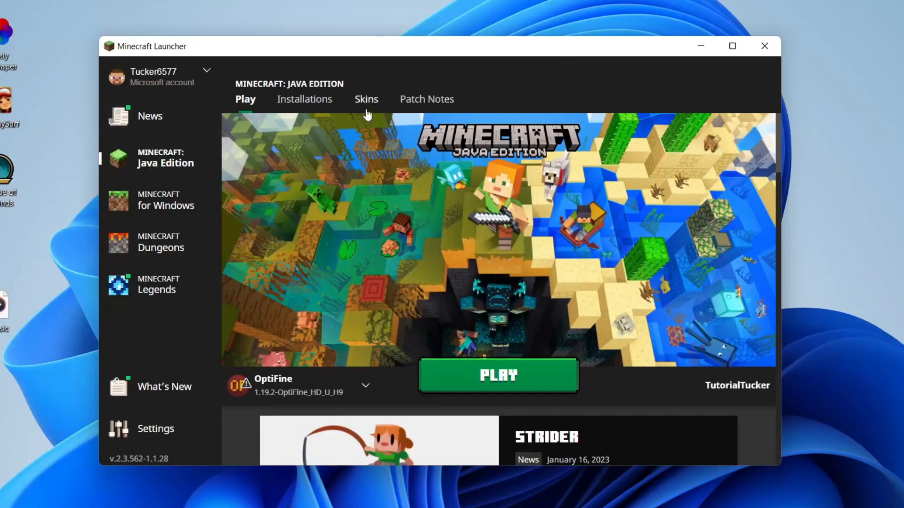
pyautogui.click(365, 99)
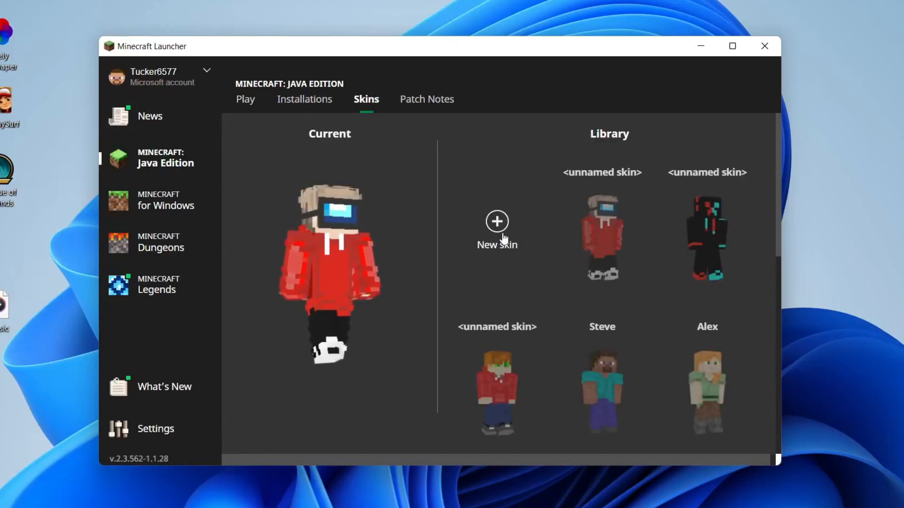
# Start a new skin named "Exmaple" using the Wide player model.
pyautogui.click(496, 220)
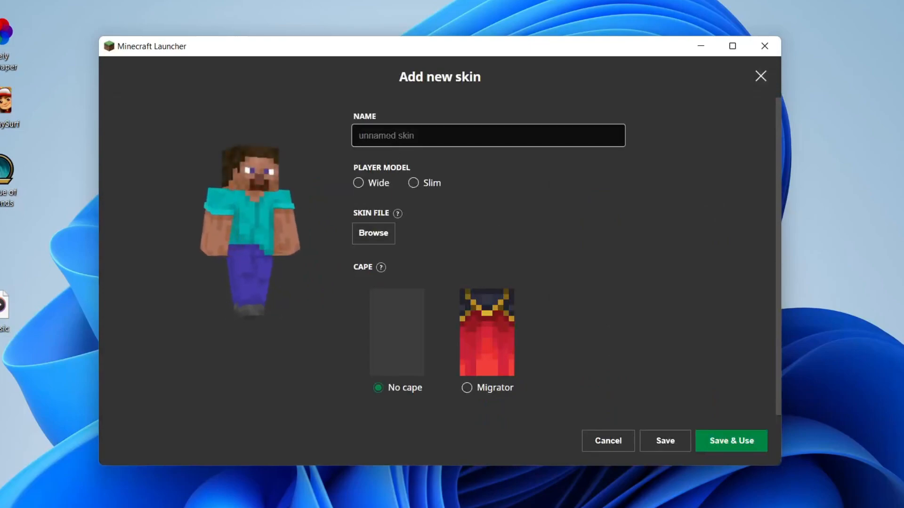
pyautogui.write('Exmap')
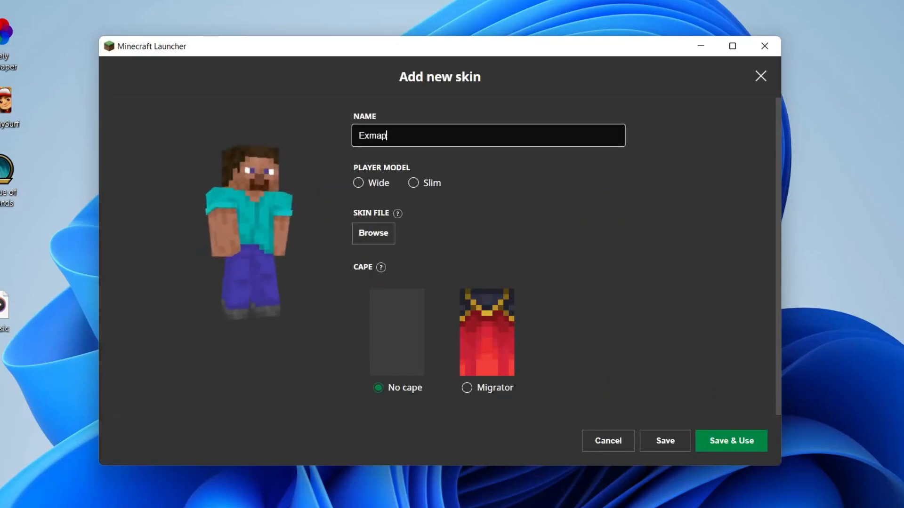
pyautogui.click(413, 183)
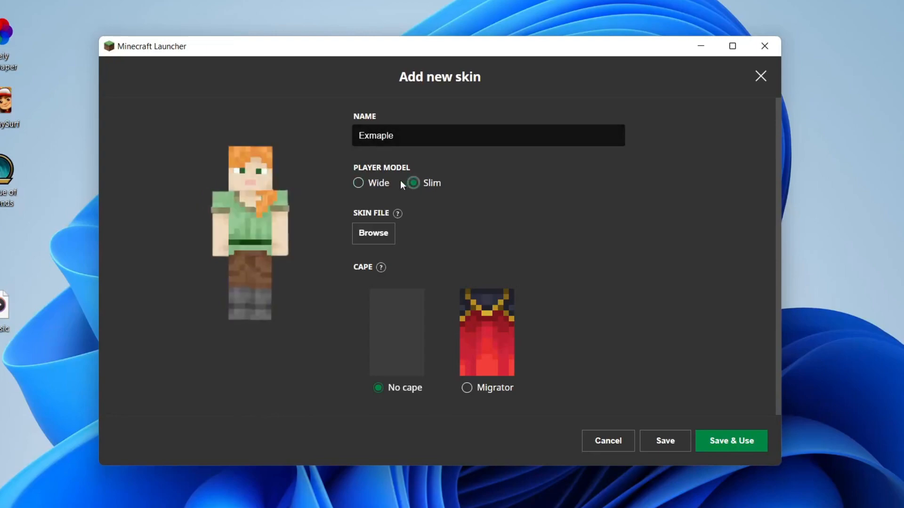
pyautogui.click(358, 182)
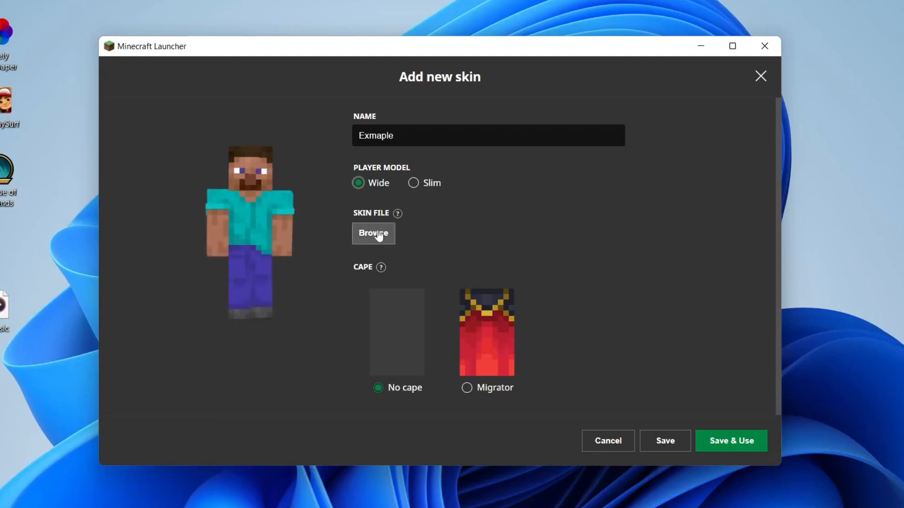
# Load the downloaded 2023_01_21_jay PNG from Downloads as the skin file.
pyautogui.click(373, 233)
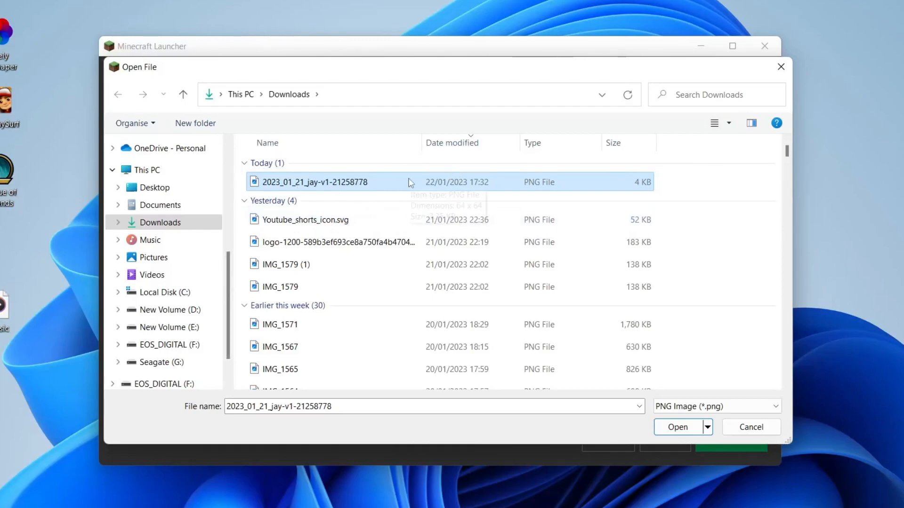
pyautogui.moveTo(492, 171)
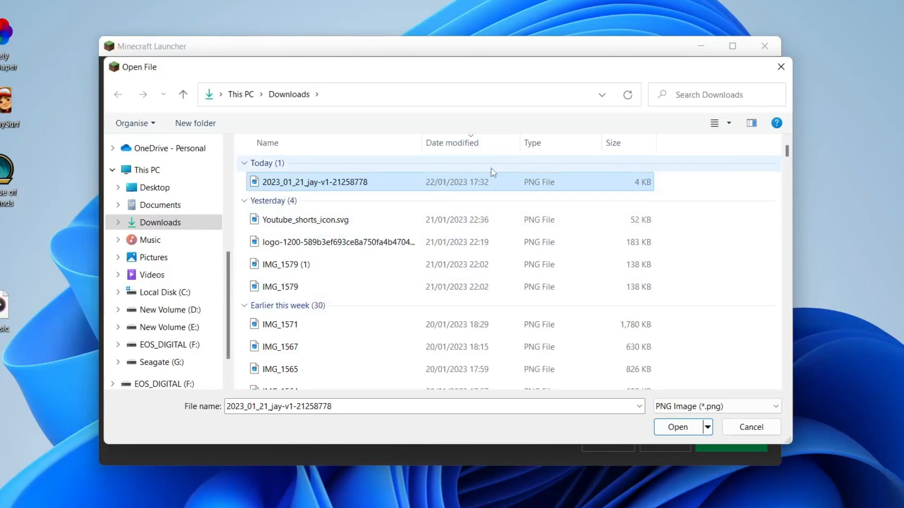
pyautogui.click(677, 428)
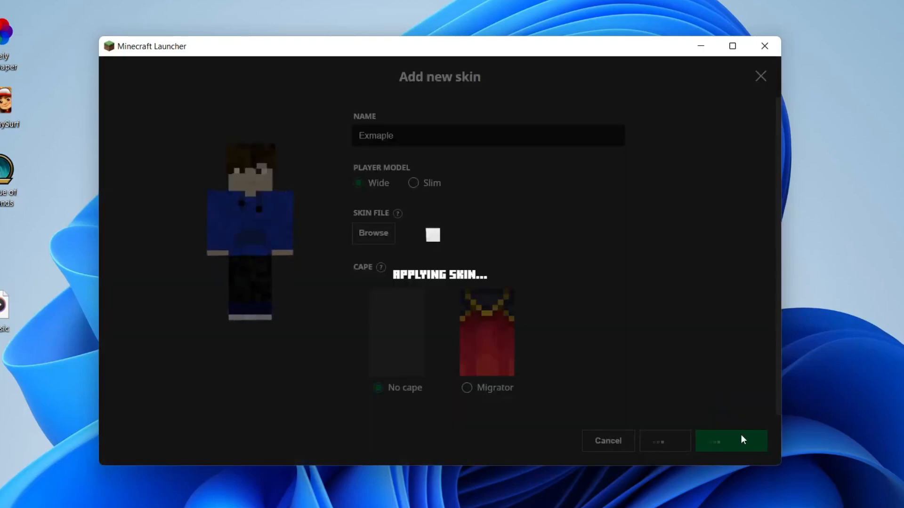
# Save and use the new skin, try the red hoodie skin, then make Exmaple current again.
pyautogui.click(729, 440)
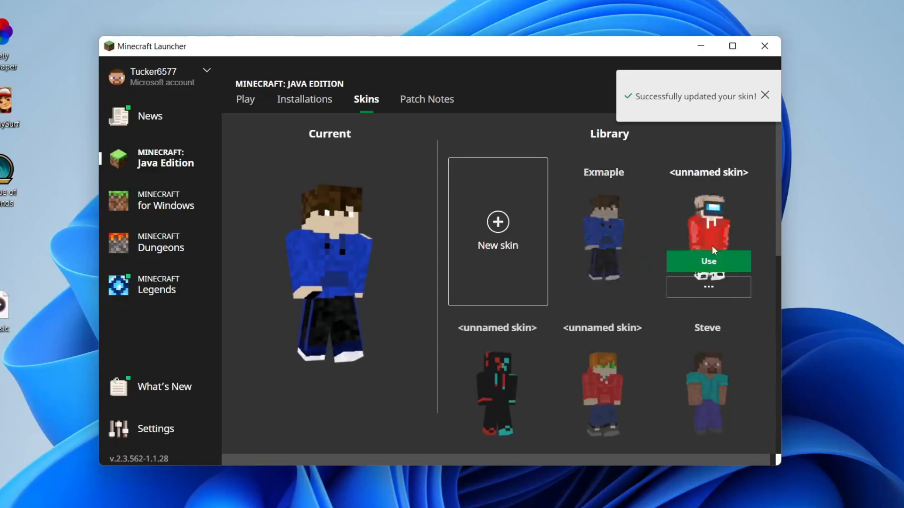
pyautogui.click(707, 260)
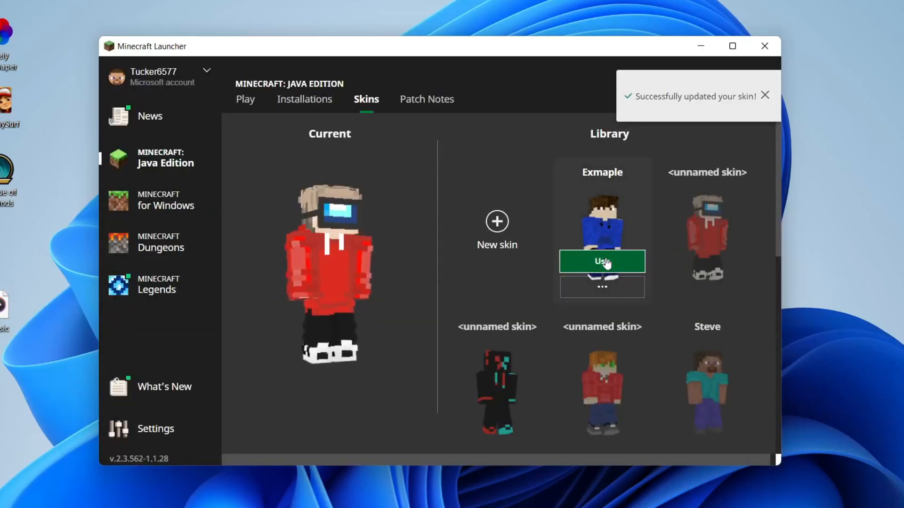
pyautogui.click(602, 262)
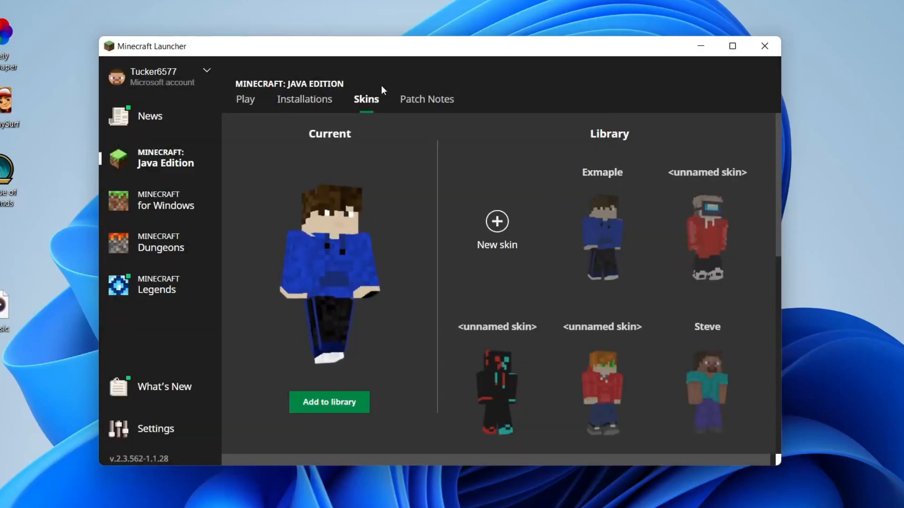
# Launch Minecraft Java Edition to show the player wearing the blue Jay v1 skin.
pyautogui.click(244, 99)
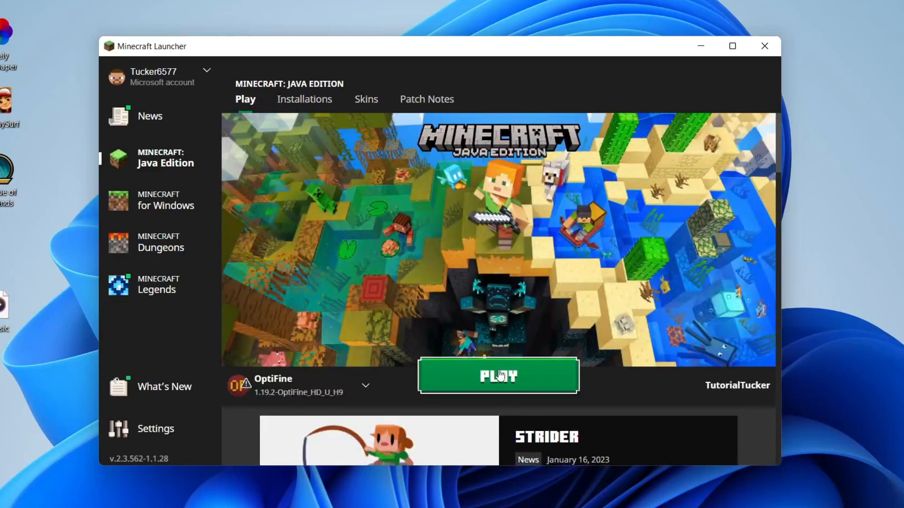
pyautogui.click(497, 376)
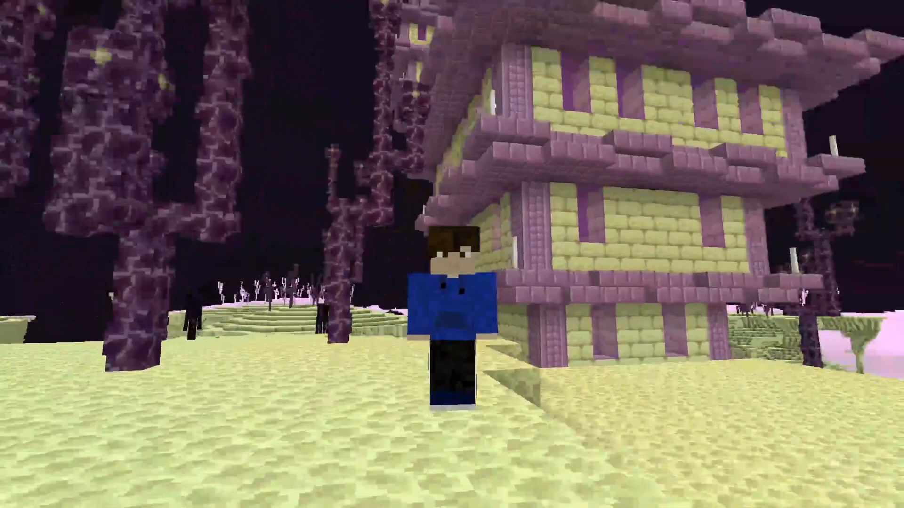